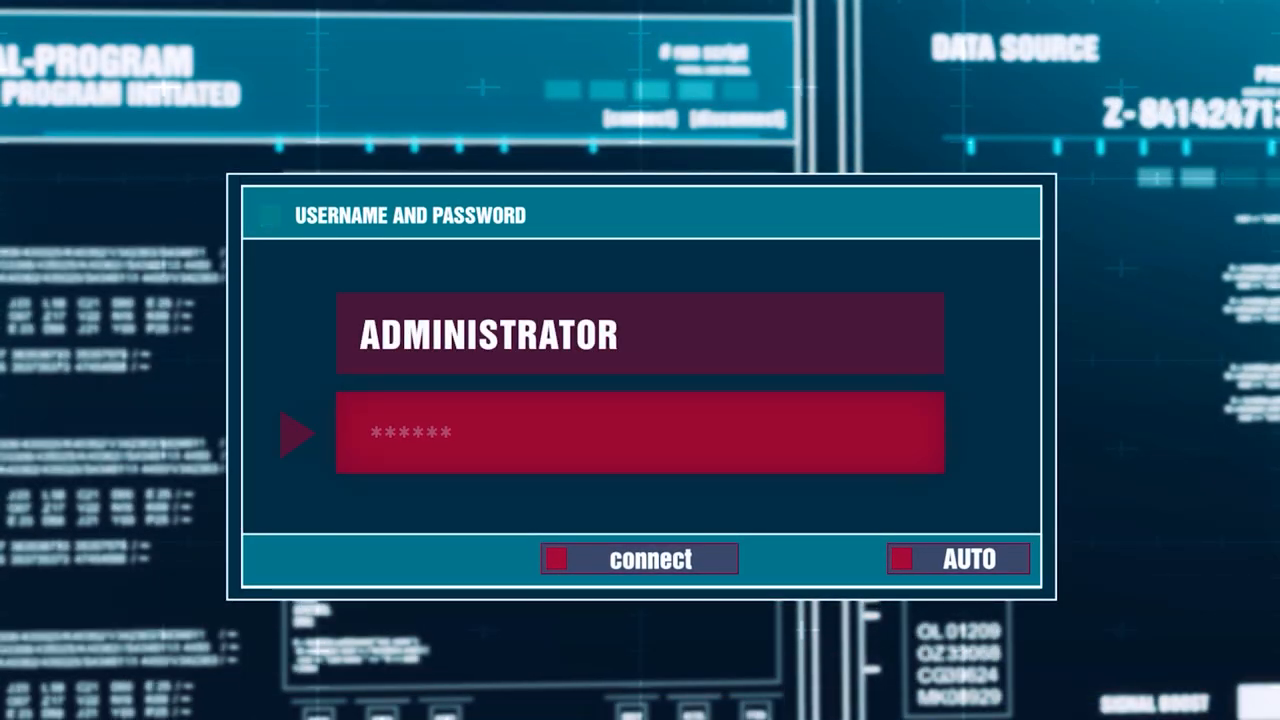
pyautogui.click(644, 560)
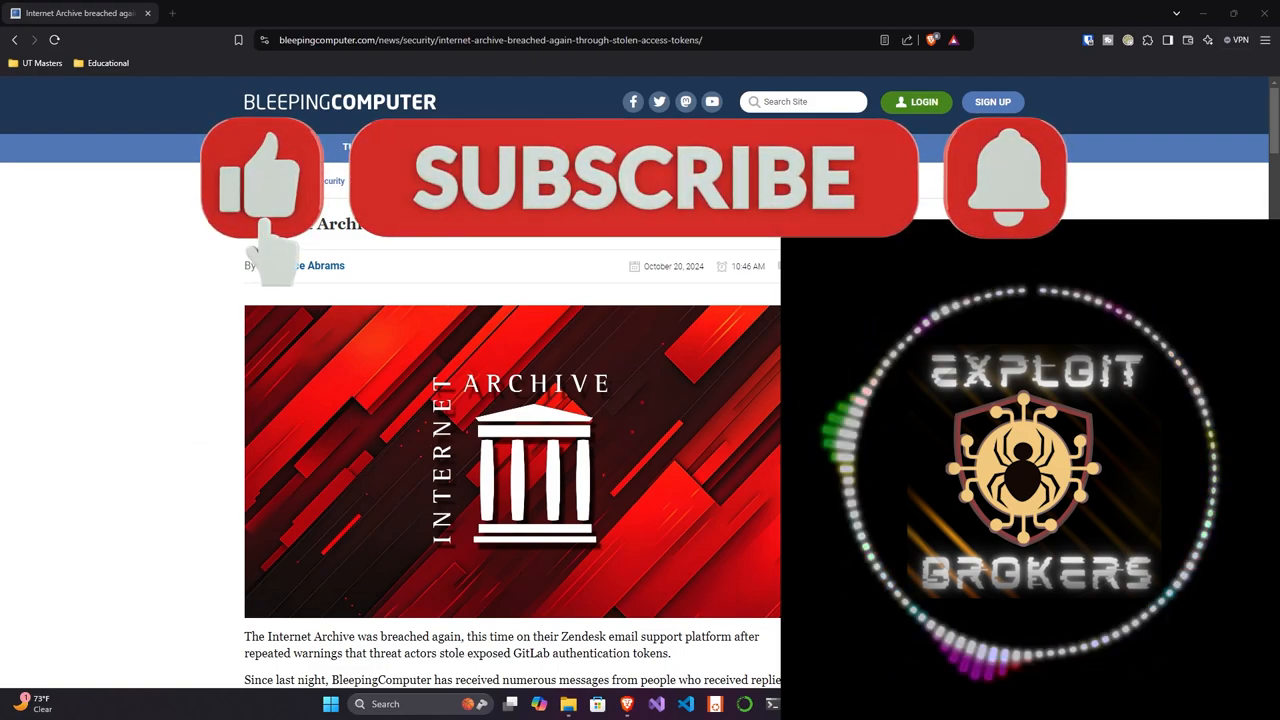
pyautogui.click(630, 180)
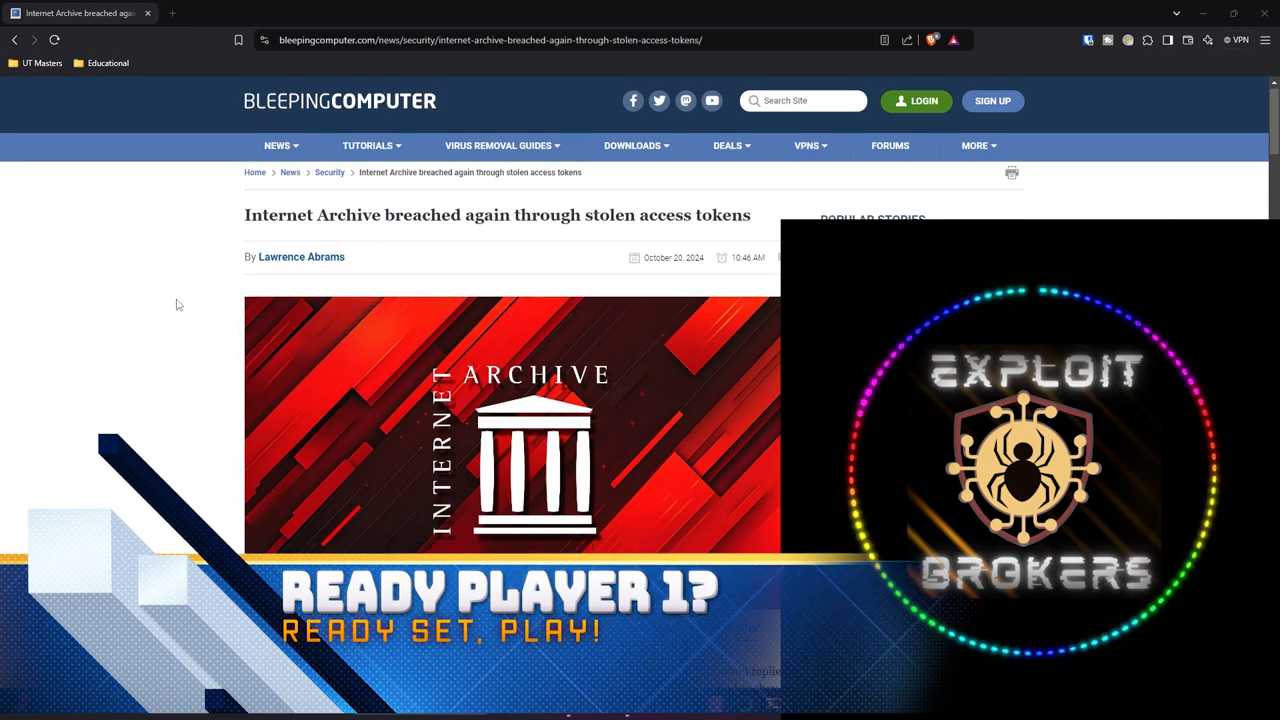
pyautogui.scroll(-3)
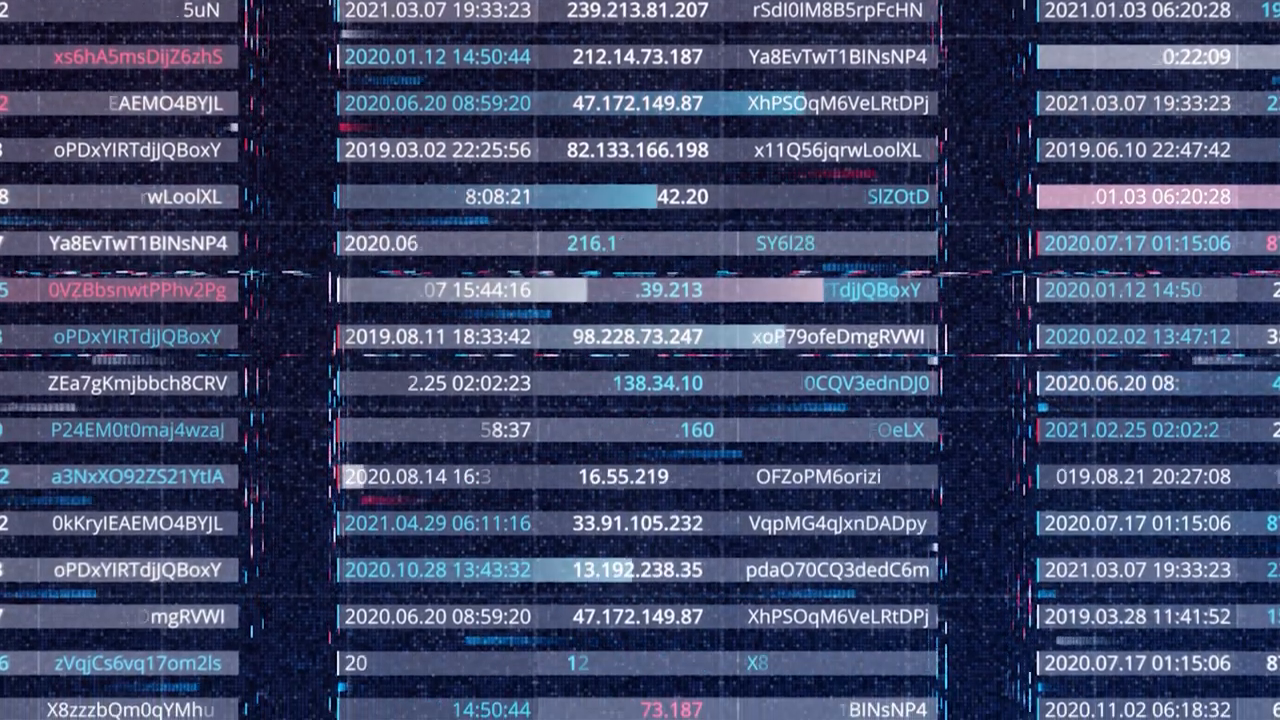
pyautogui.scroll(-3)
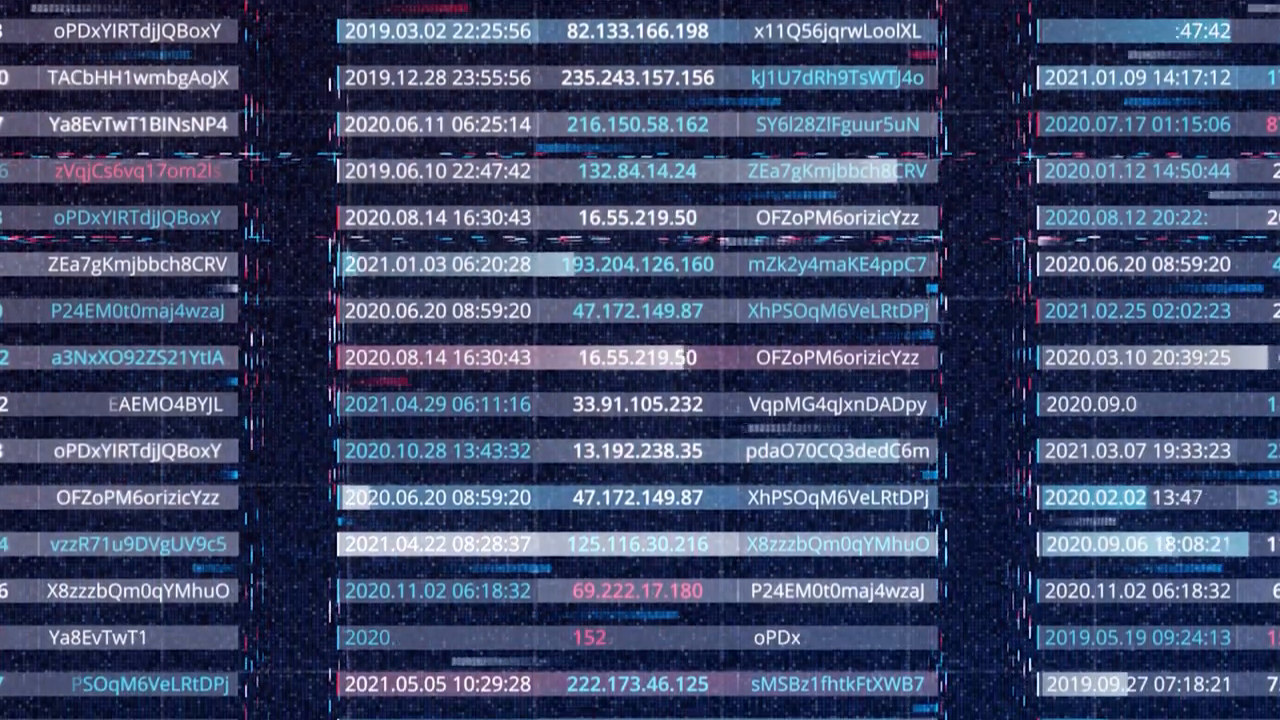